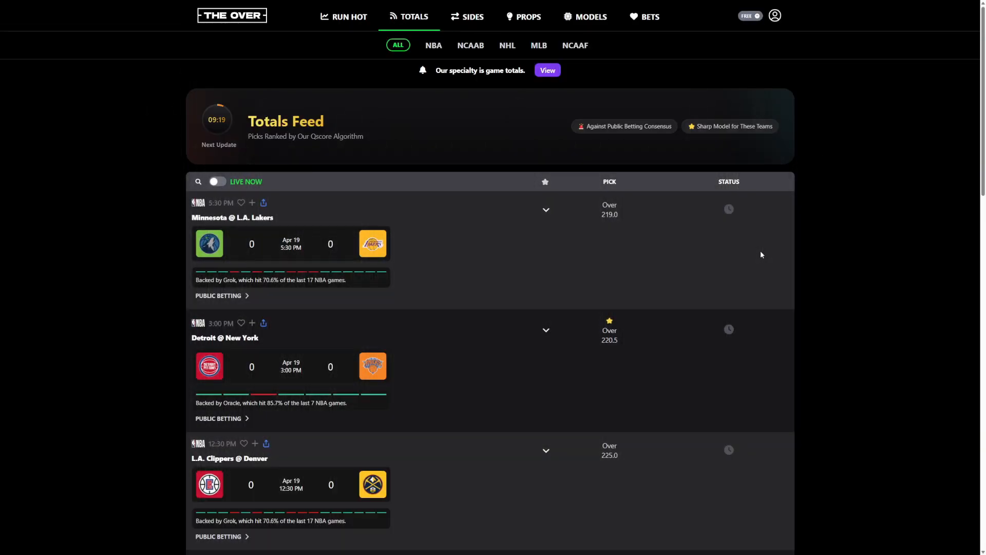
pyautogui.moveTo(758, 254)
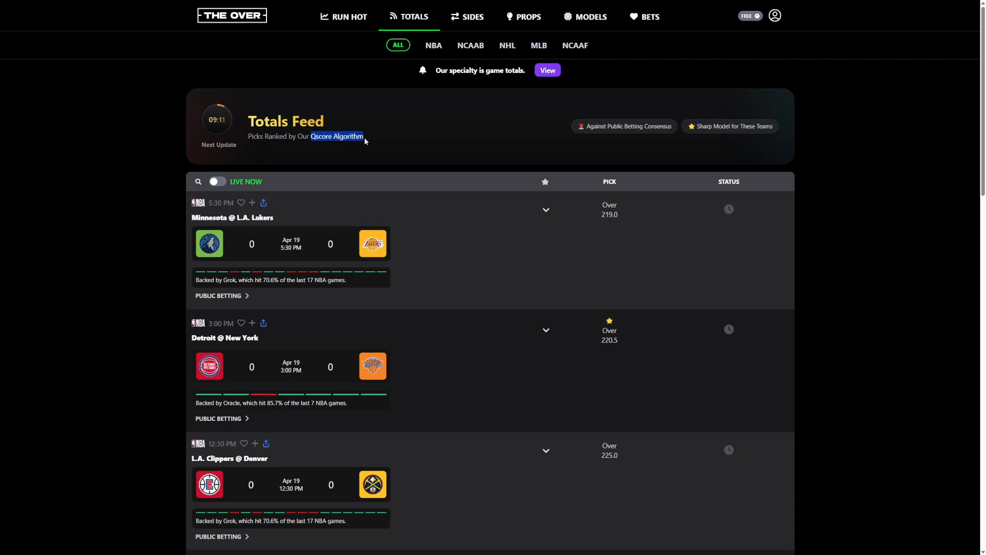
pyautogui.moveTo(453, 42)
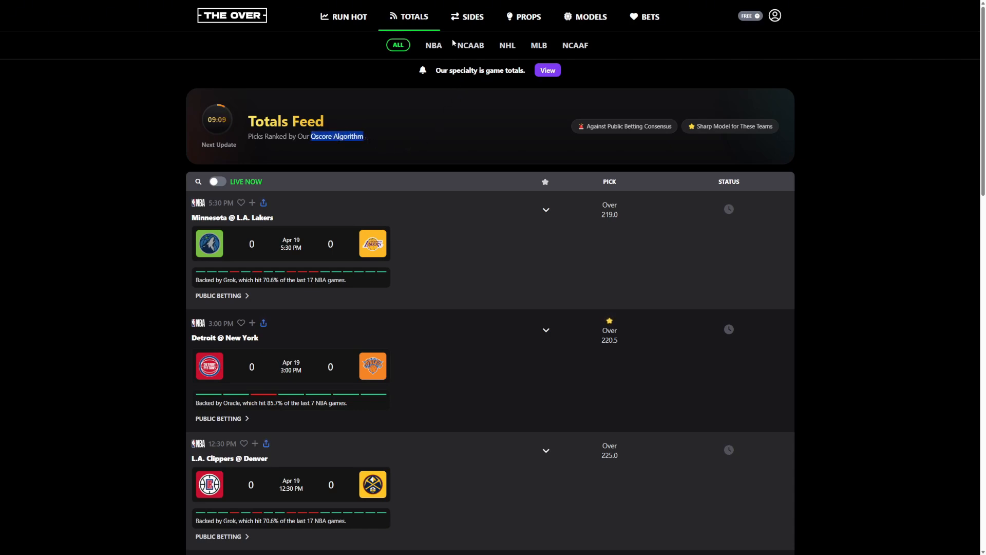
pyautogui.moveTo(560, 138)
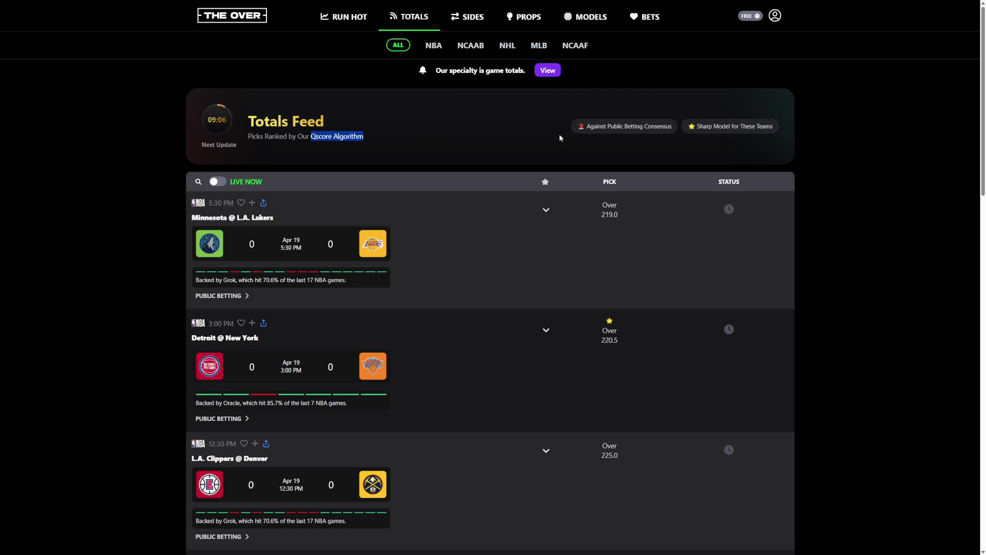
# Step: Filter the feed to MLB and expand White Sox @ Boston's public betting split (66% on o9)
pyautogui.click(539, 45)
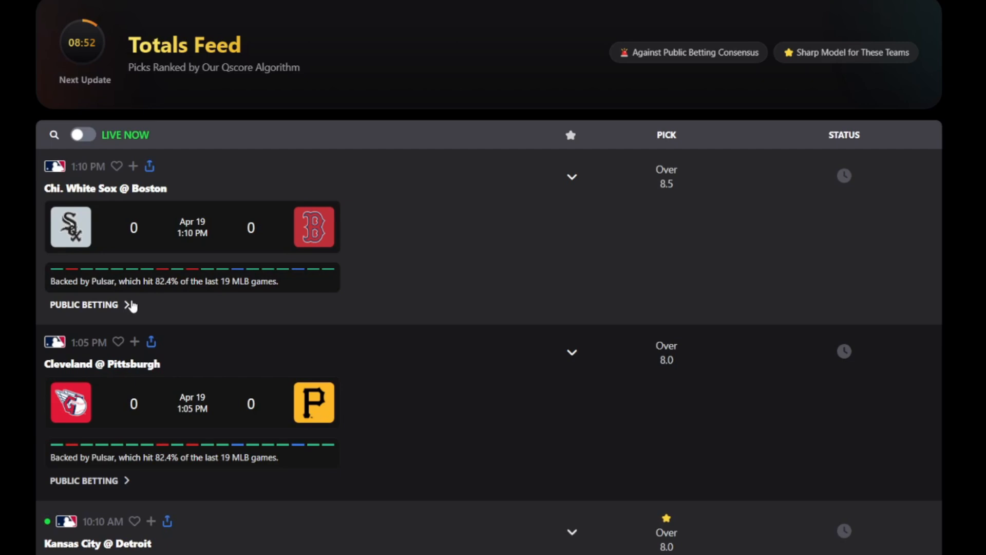
pyautogui.click(84, 305)
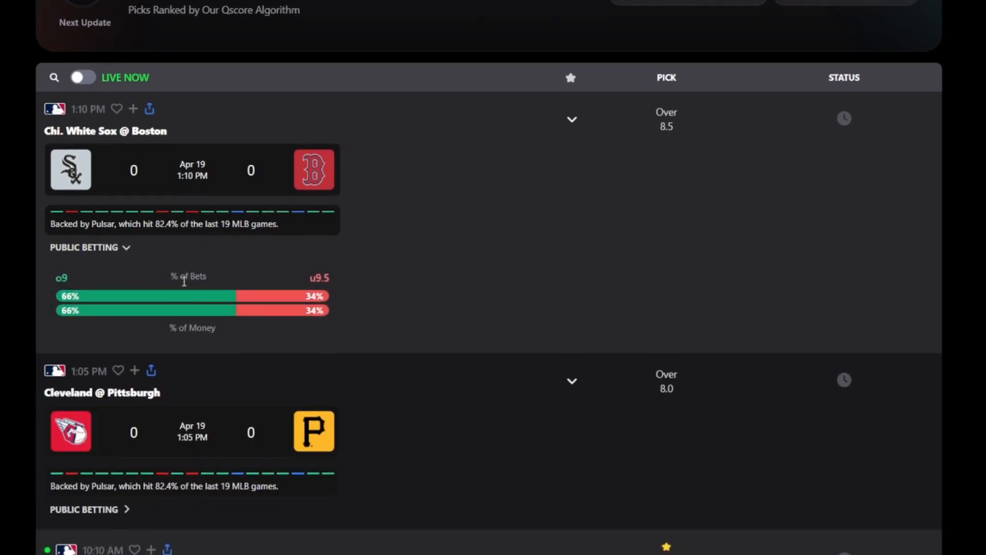
# Step: Scroll the MLB feed to Washington @ Colorado's split: 61% of bets, 77% of money on o9
pyautogui.scroll(-3)
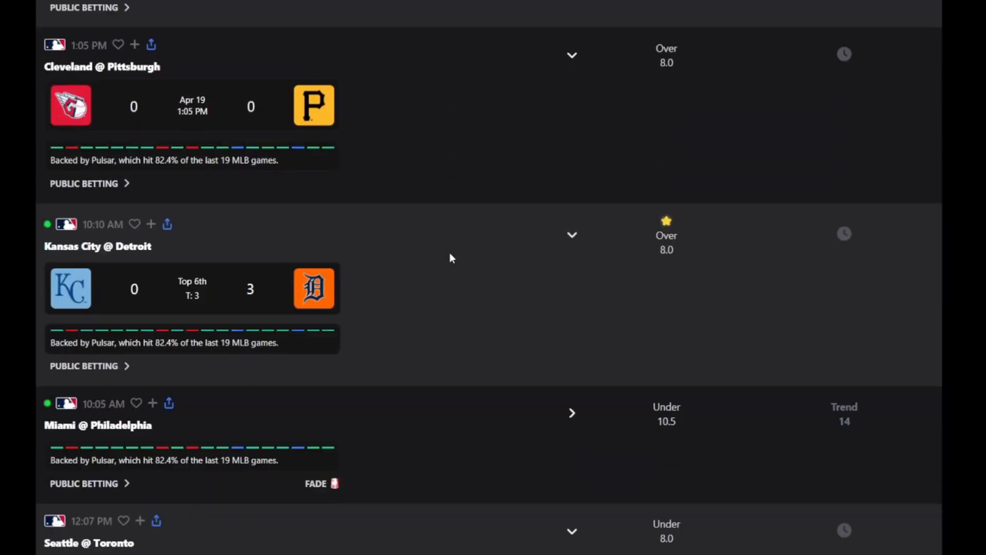
pyautogui.scroll(-3)
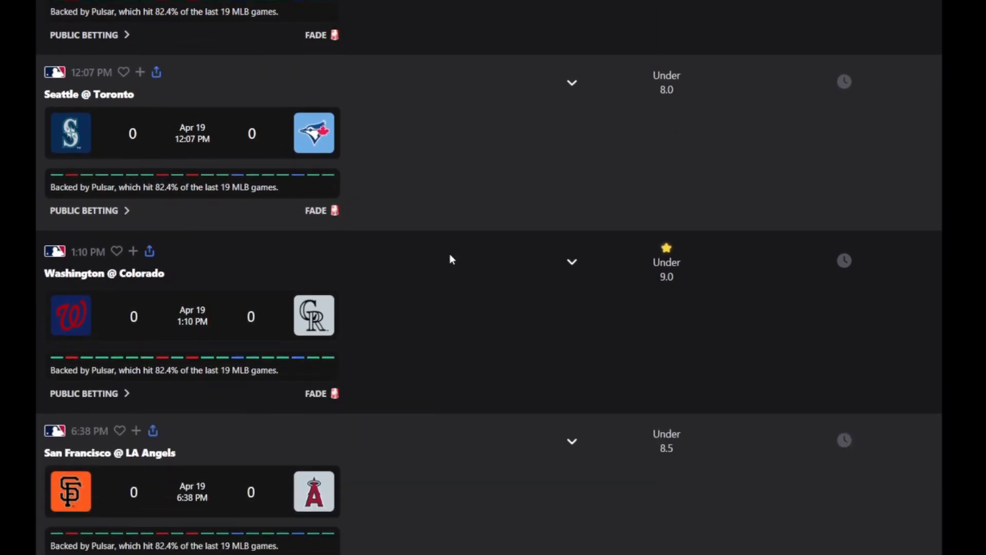
pyautogui.scroll(-3)
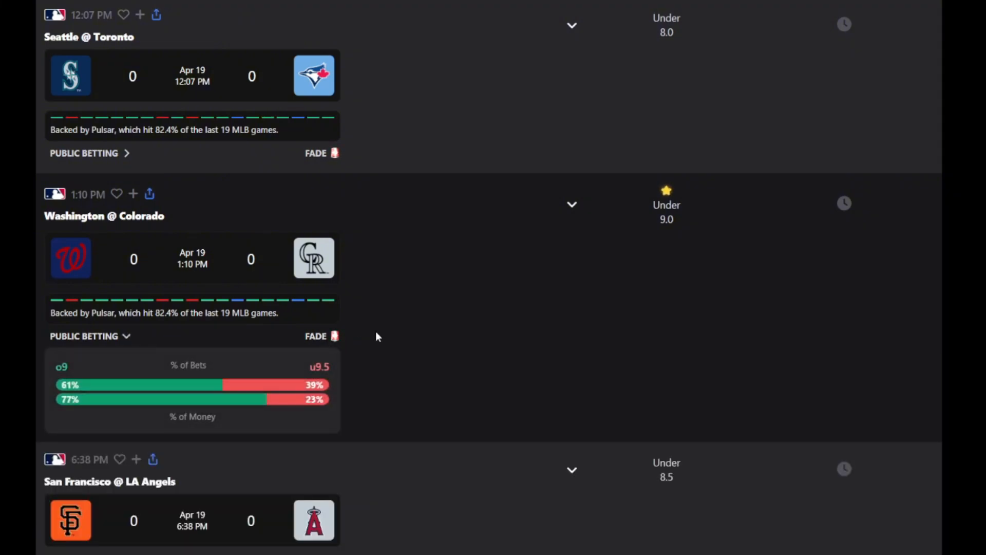
pyautogui.moveTo(619, 279)
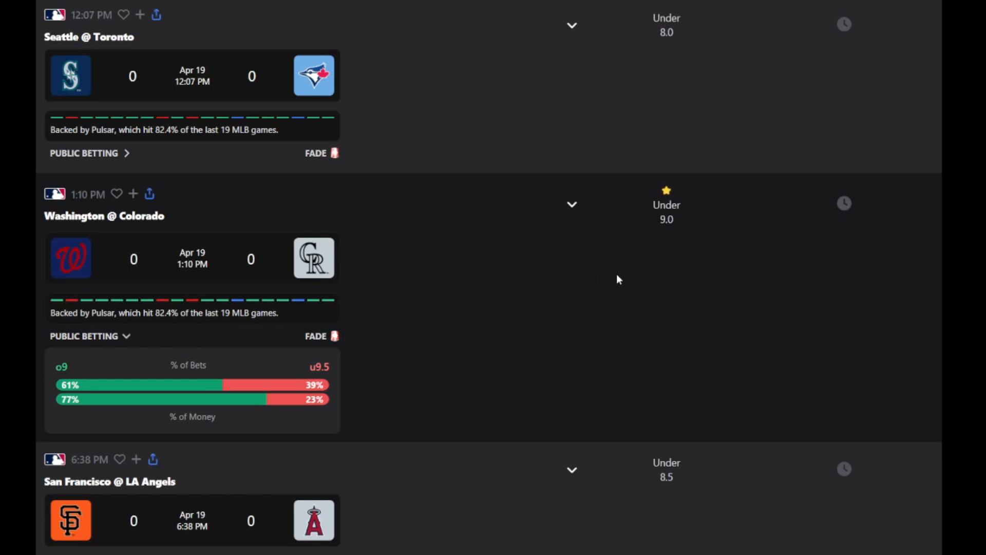
pyautogui.moveTo(627, 278)
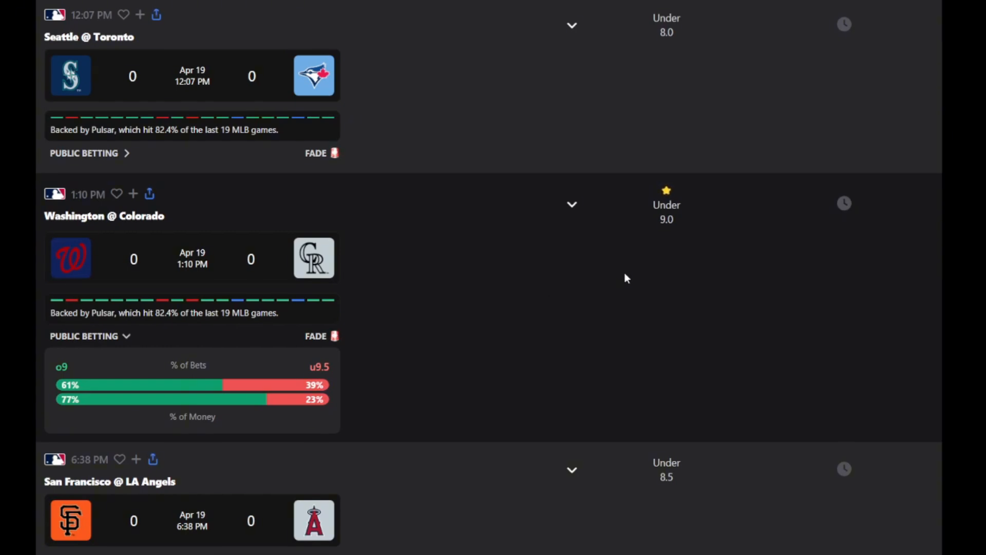
pyautogui.moveTo(671, 236)
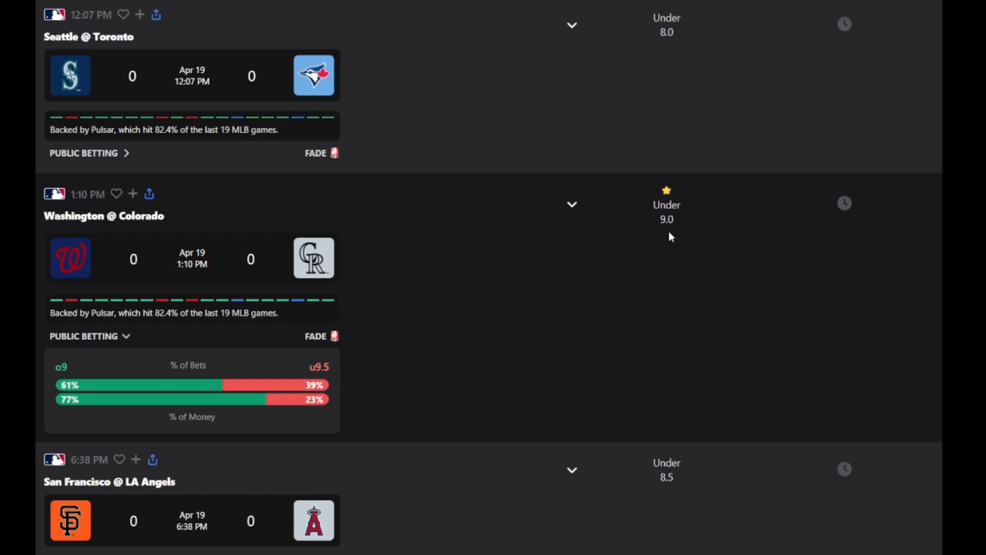
pyautogui.moveTo(667, 238)
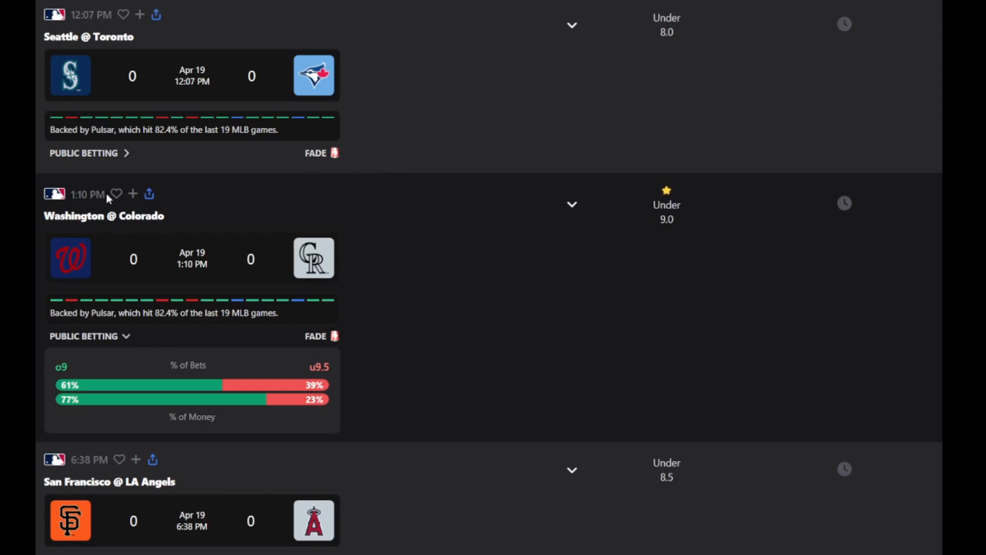
# Step: Favourite Washington @ Colorado and track its $100 Under 9.0 Rockies vs Nationals bet
pyautogui.click(116, 193)
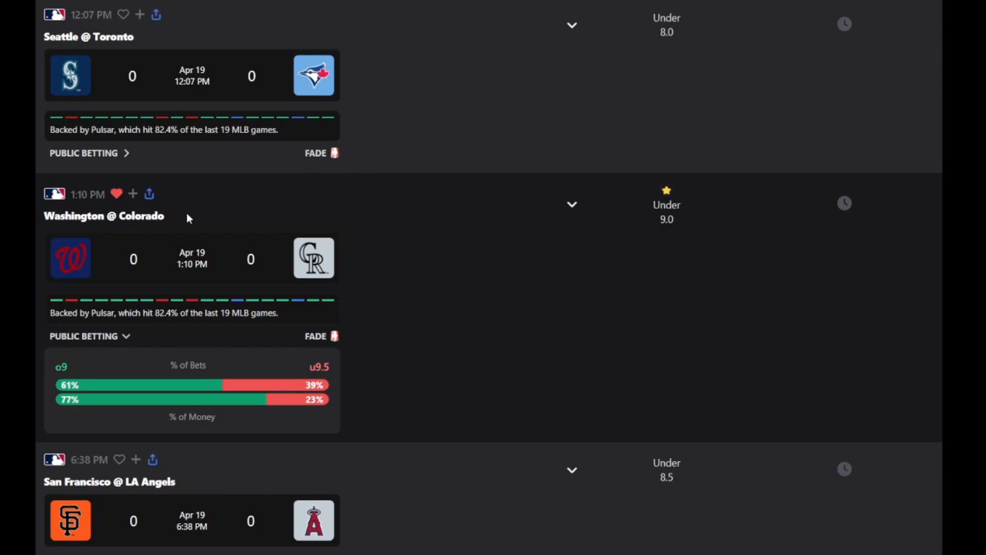
pyautogui.click(667, 204)
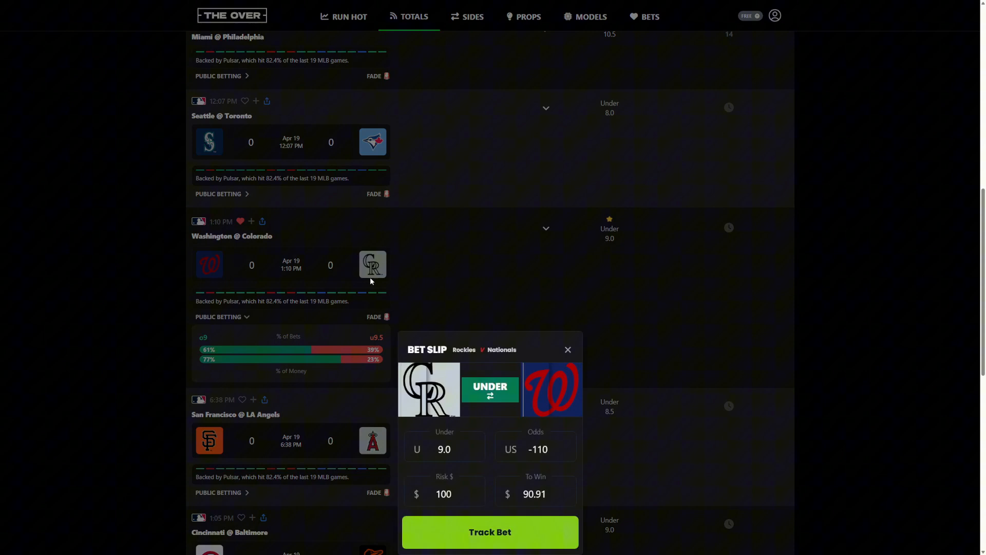
pyautogui.moveTo(471, 453)
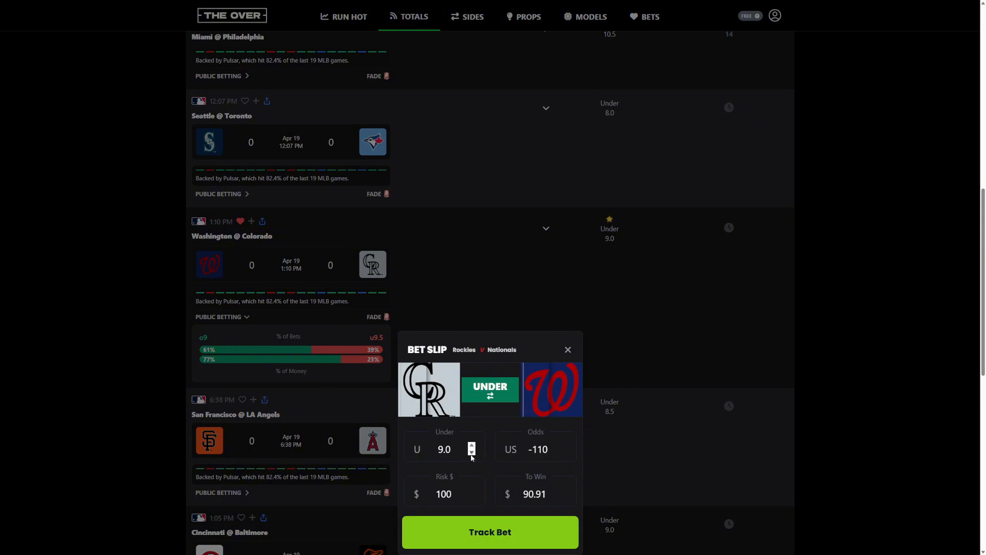
pyautogui.click(568, 349)
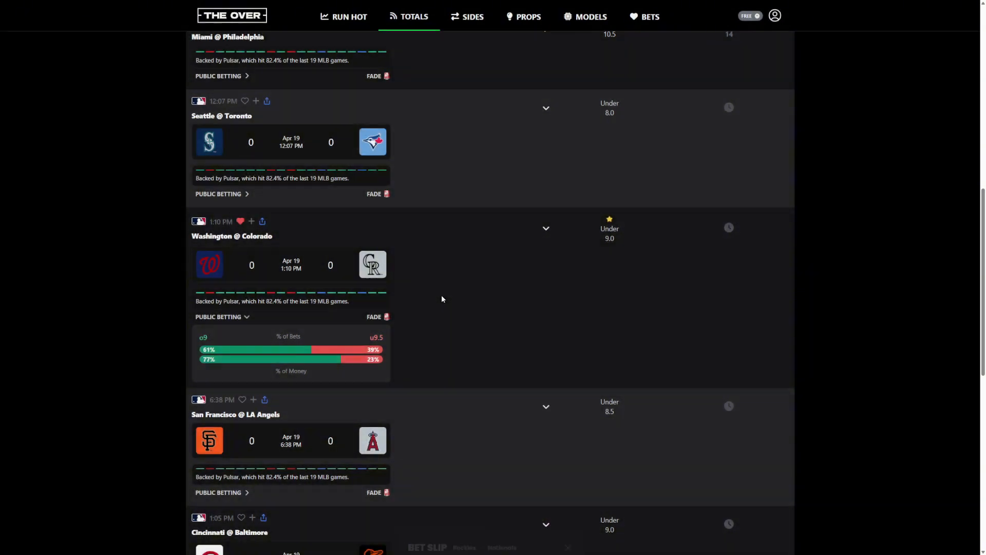
# Step: Open the Run Hot leaderboard of top AI models with 7-day records, profit and ROI
pyautogui.click(348, 17)
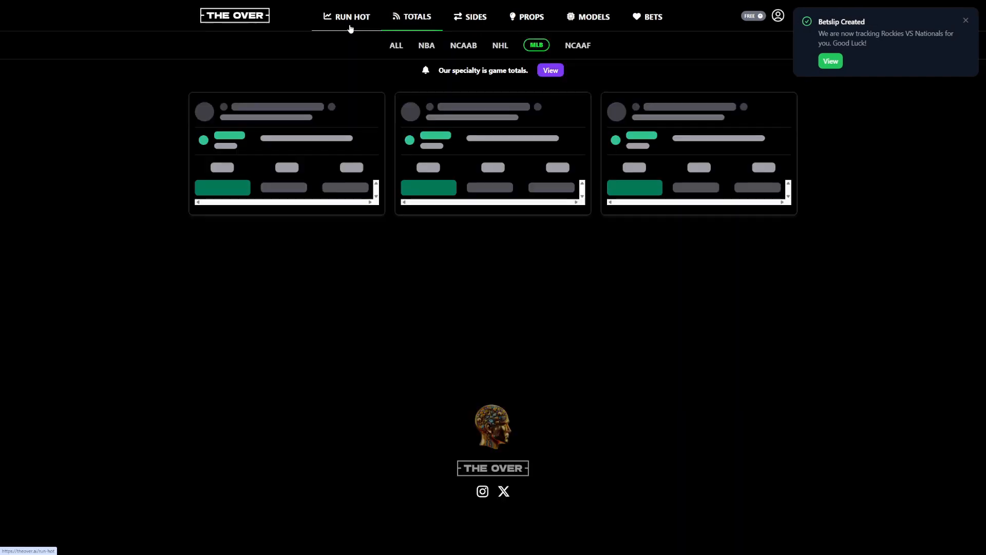
pyautogui.click(350, 17)
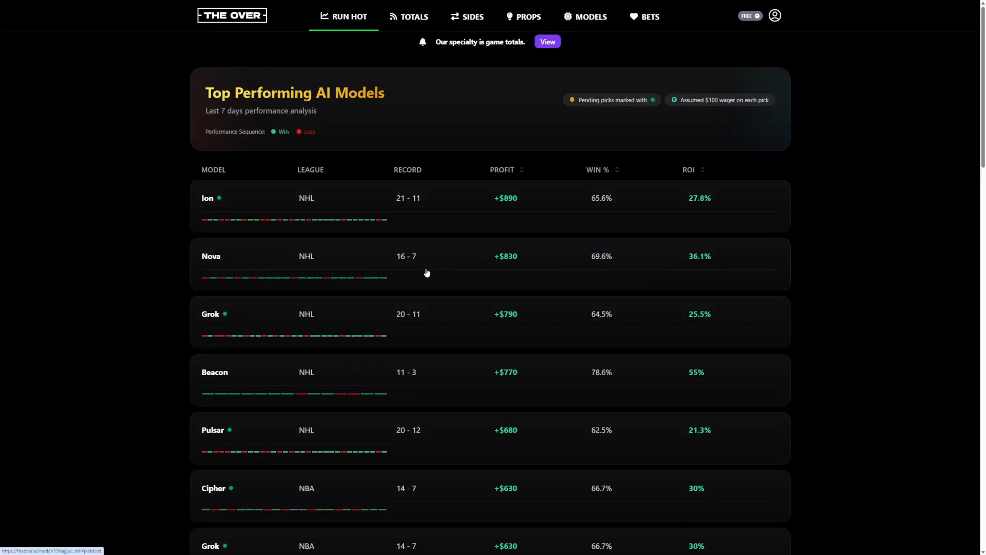
pyautogui.moveTo(419, 244)
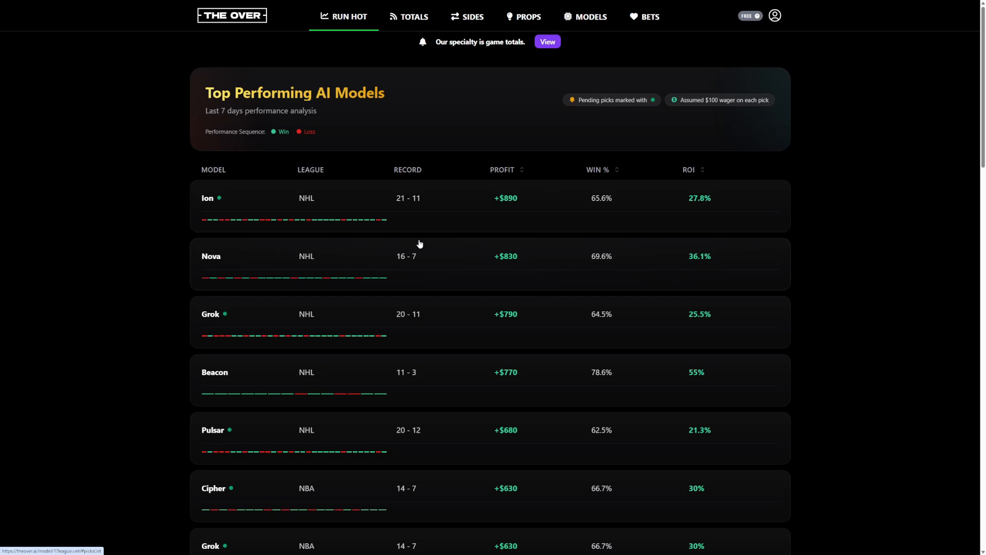
pyautogui.moveTo(163, 277)
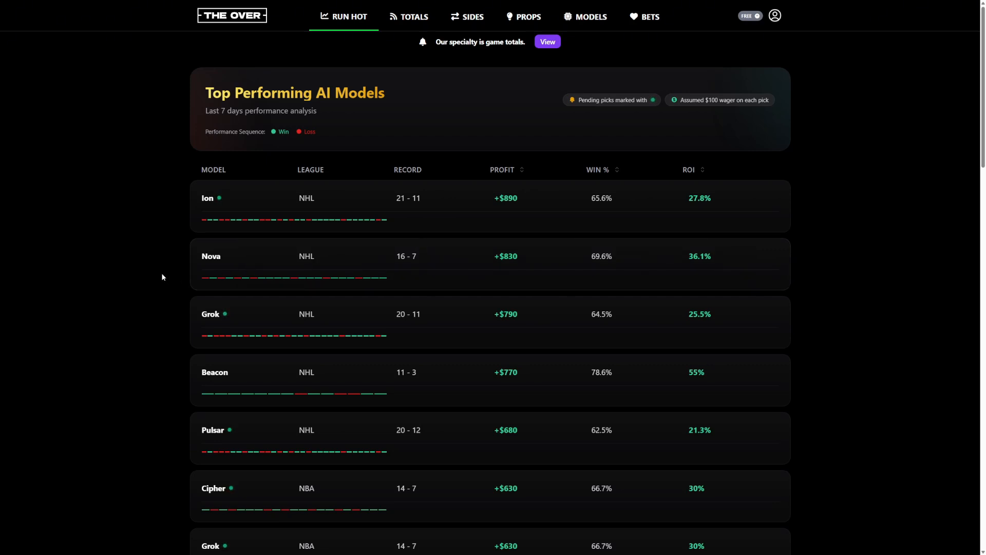
pyautogui.moveTo(203, 229)
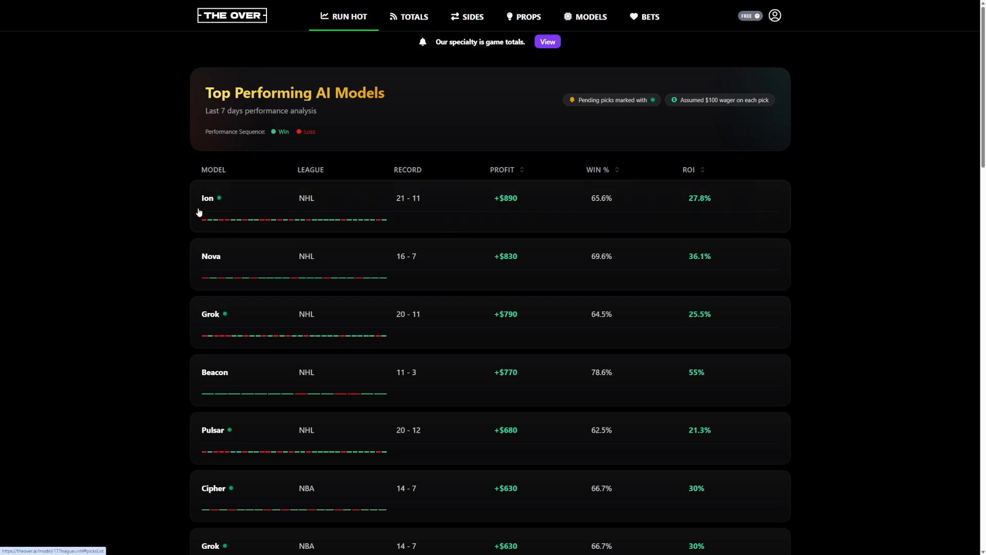
pyautogui.moveTo(354, 209)
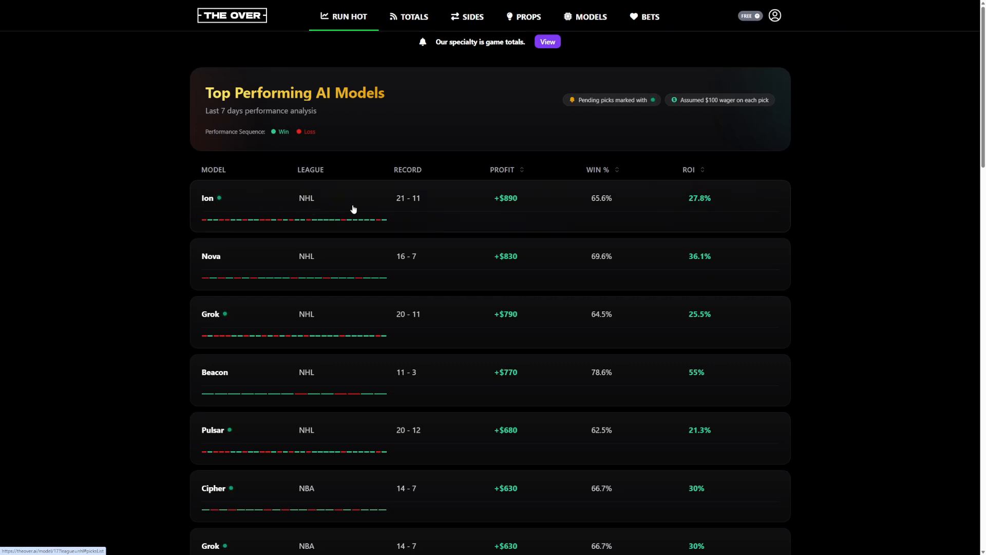
pyautogui.moveTo(433, 211)
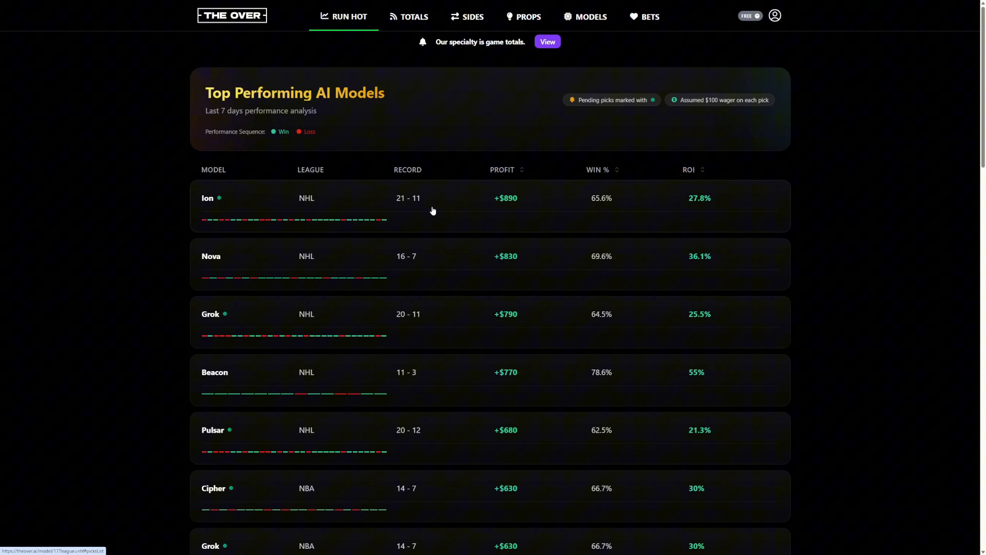
pyautogui.moveTo(506, 210)
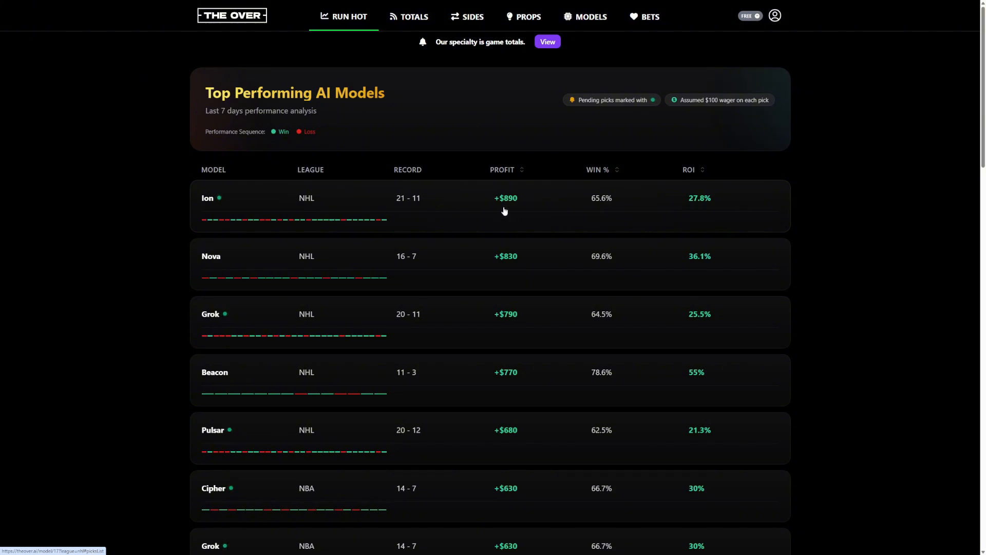
pyautogui.moveTo(518, 213)
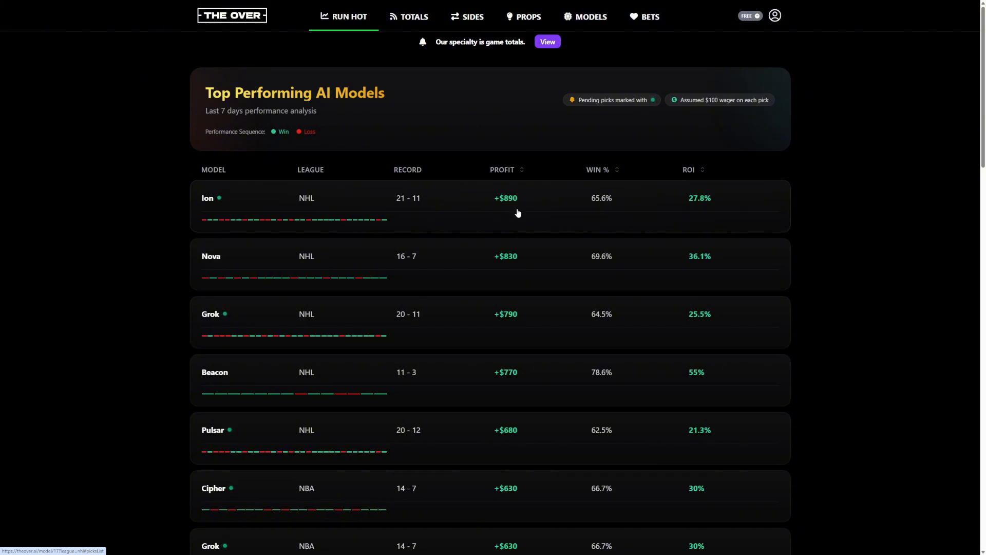
pyautogui.moveTo(517, 216)
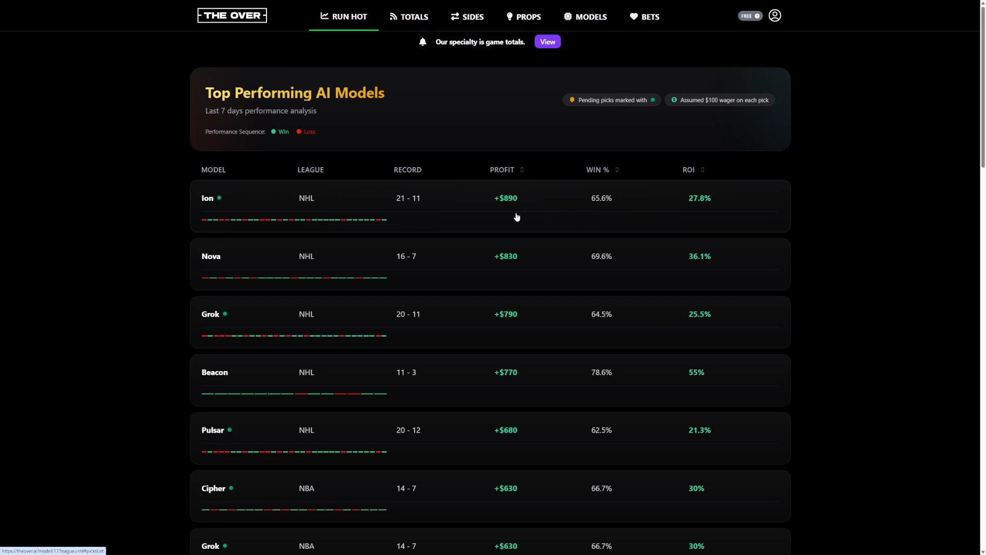
pyautogui.moveTo(410, 210)
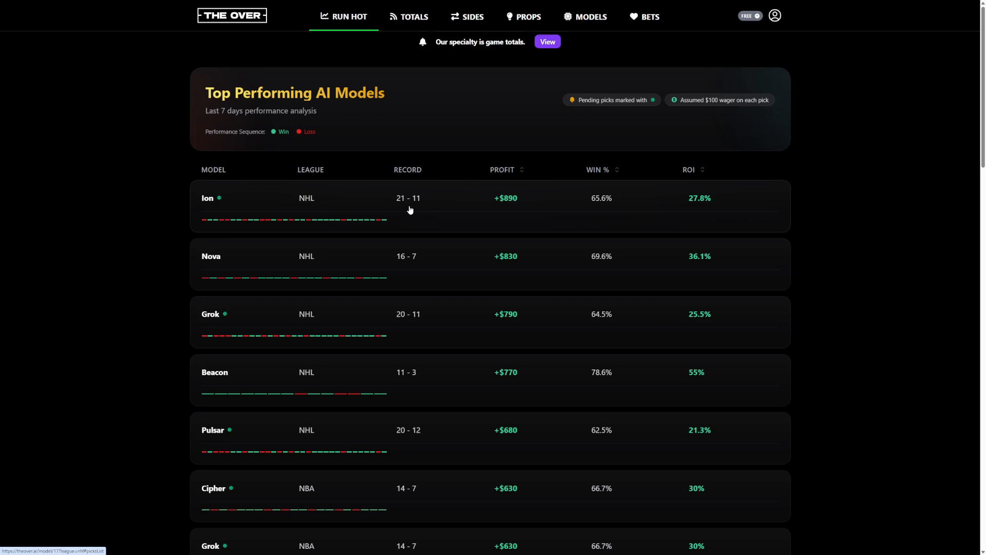
pyautogui.moveTo(602, 182)
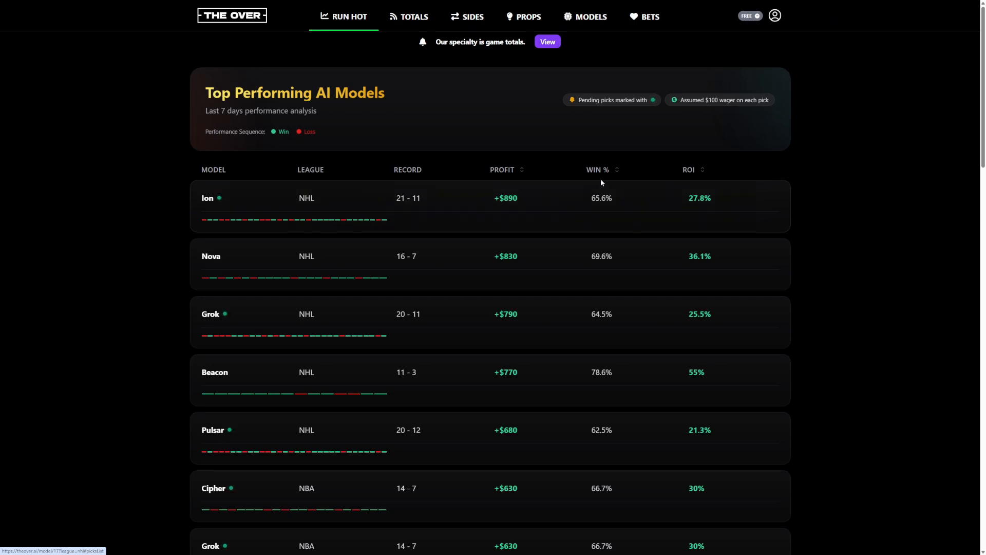
pyautogui.moveTo(632, 206)
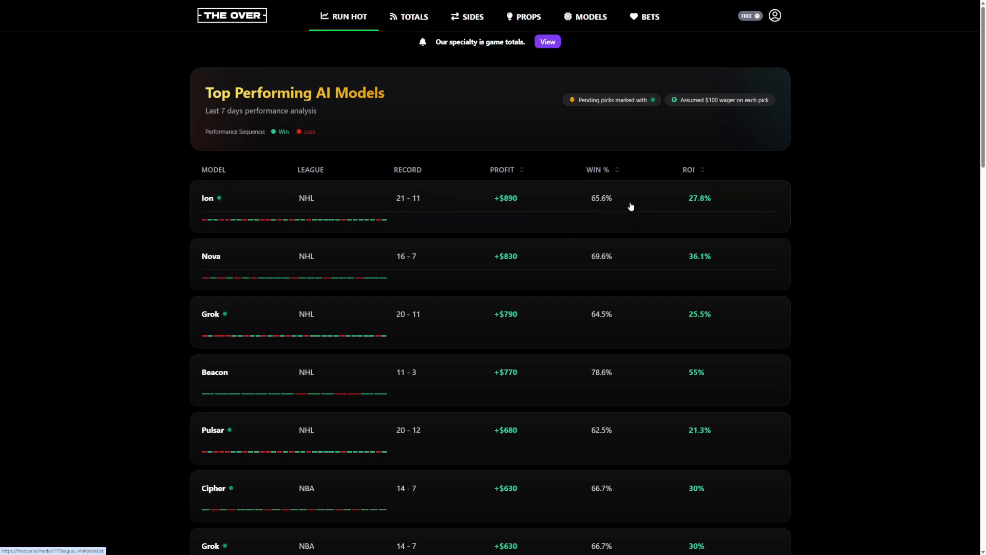
pyautogui.moveTo(690, 213)
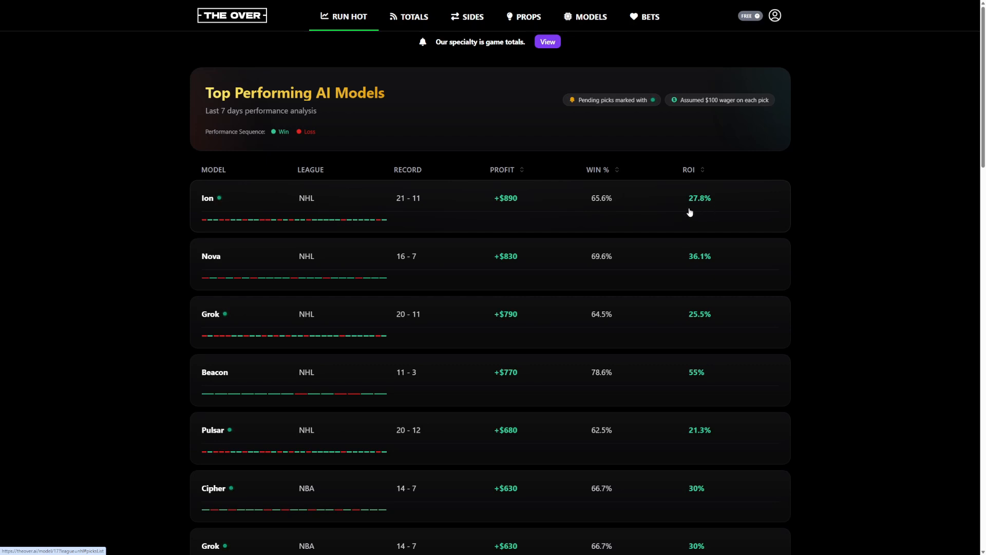
pyautogui.moveTo(212, 208)
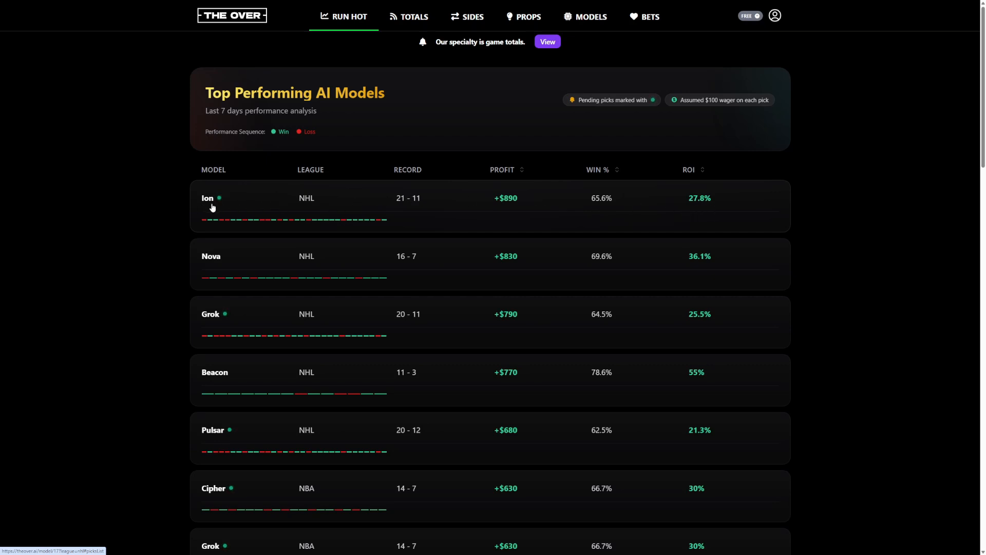
pyautogui.moveTo(225, 207)
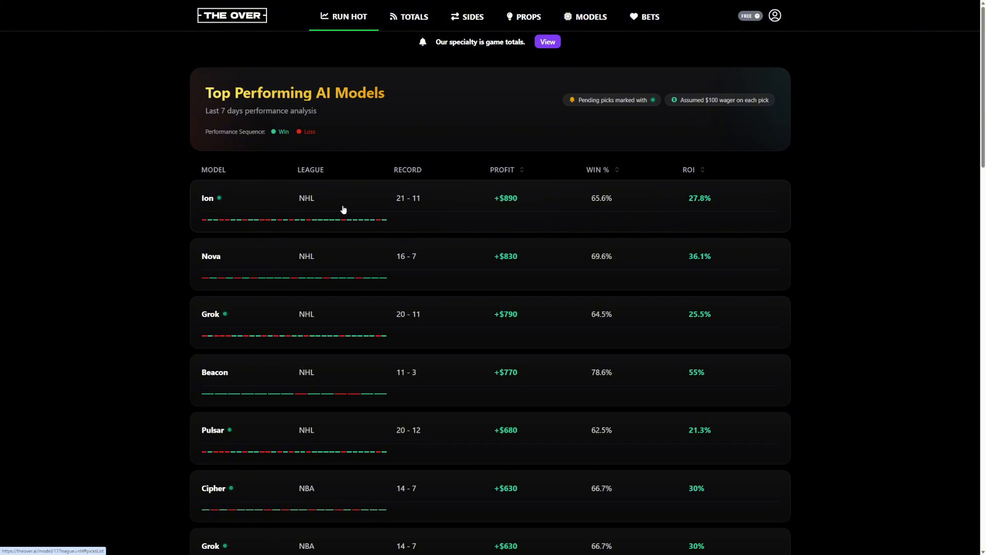
# Step: Open the Ion model page and its Picks History of 561 NHL picks
pyautogui.click(208, 197)
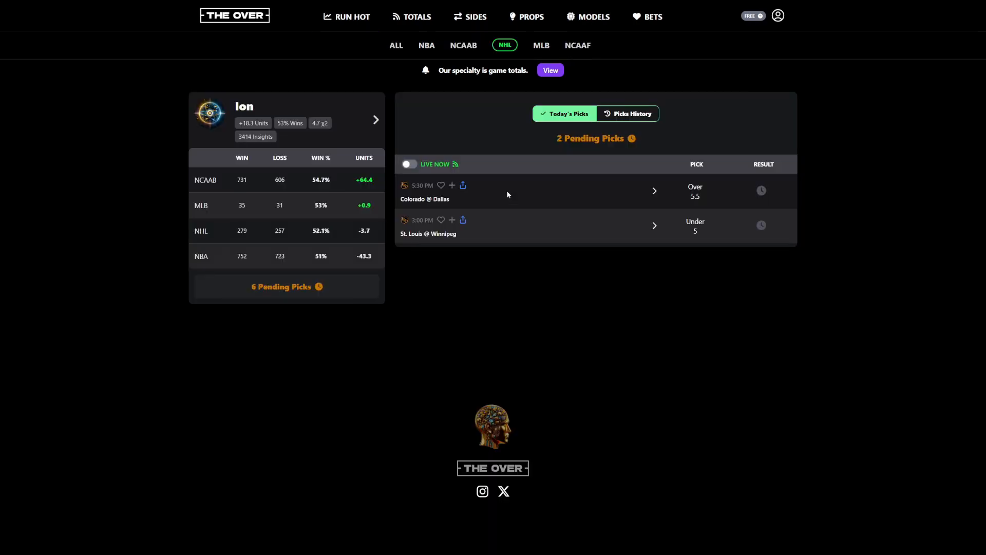
pyautogui.moveTo(790, 197)
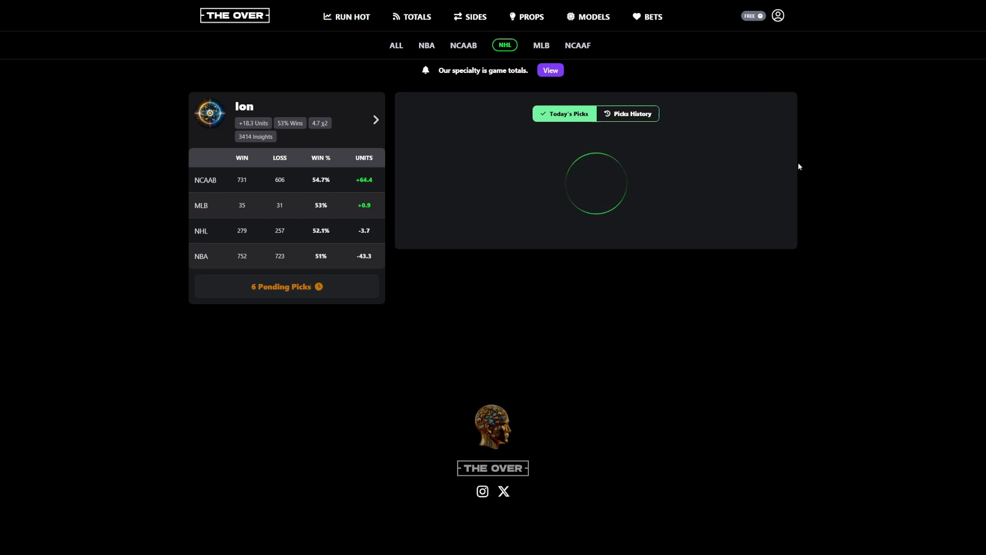
pyautogui.click(628, 114)
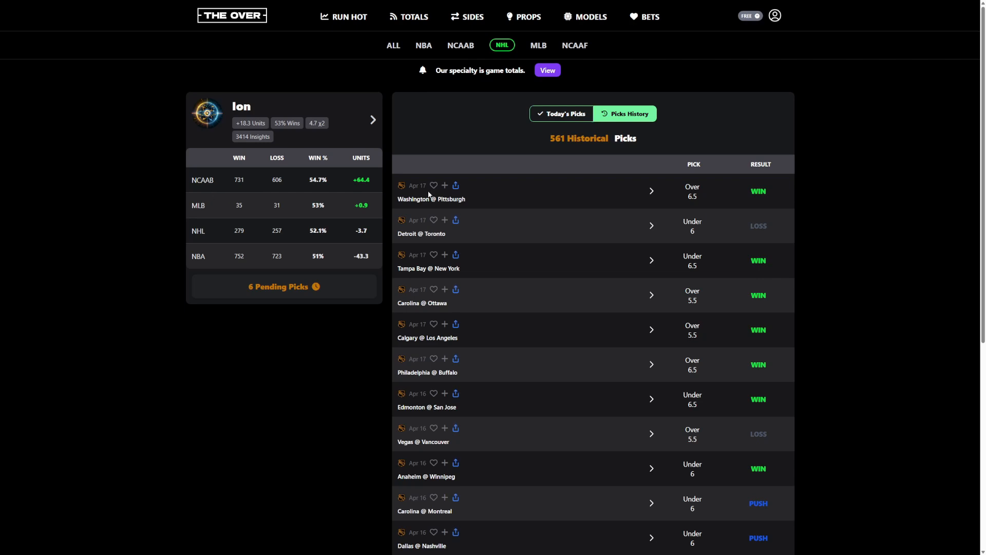
# Step: Browse the MLB Against The Spread picks, such as BOS -310 for White Sox @ Boston
pyautogui.click(473, 17)
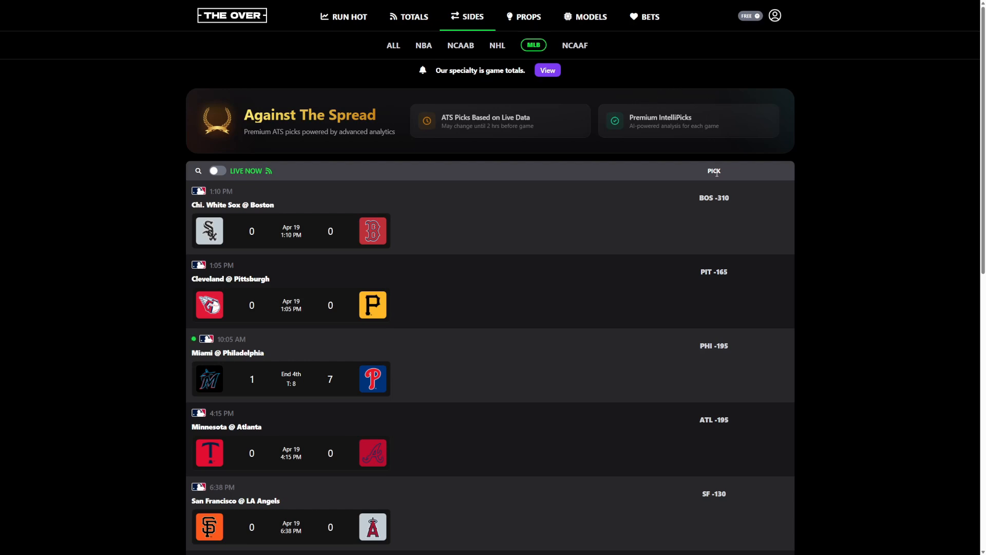
pyautogui.scroll(-3)
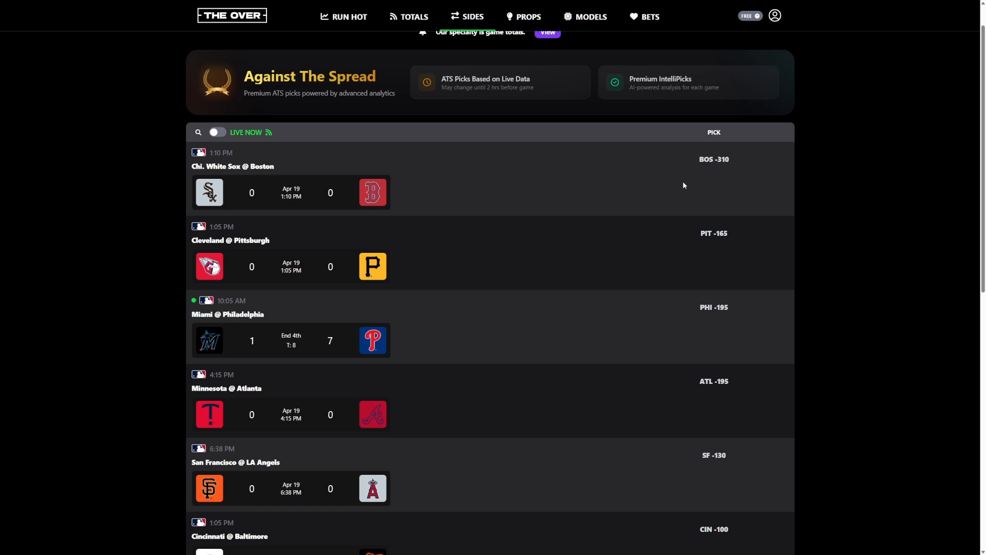
pyautogui.scroll(-3)
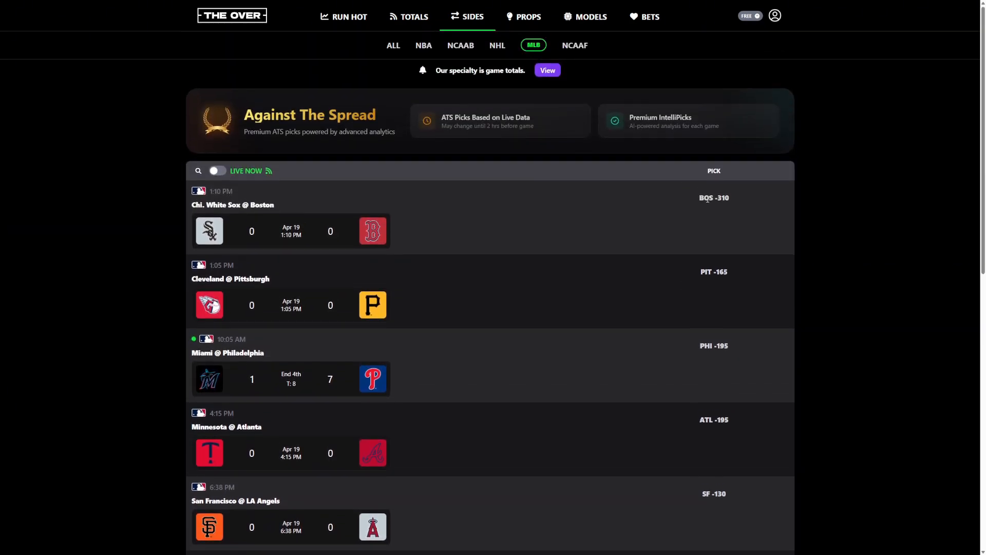
pyautogui.moveTo(573, 79)
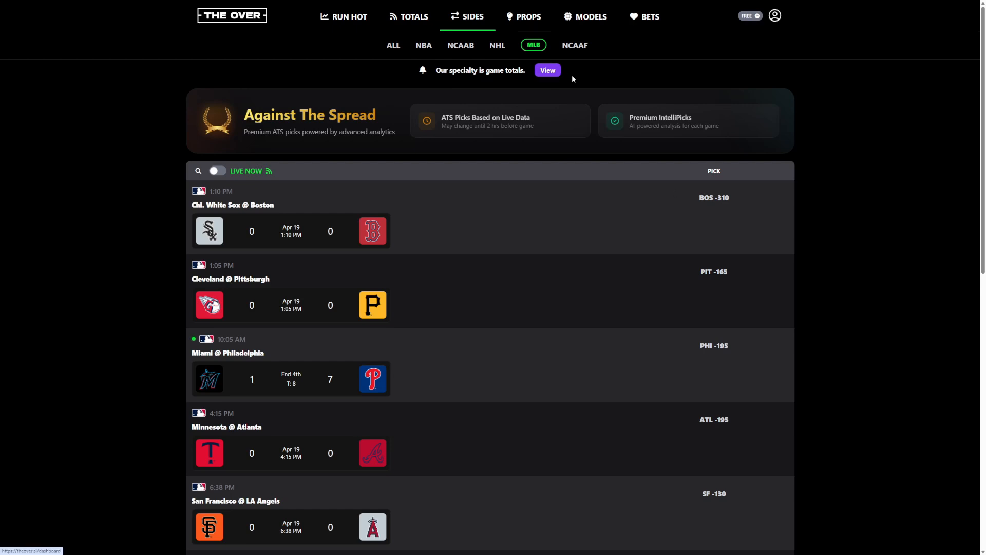
# Step: Browse today's MLB prop cards, like No Run First Inning for Pirates vs Guardians
pyautogui.click(526, 17)
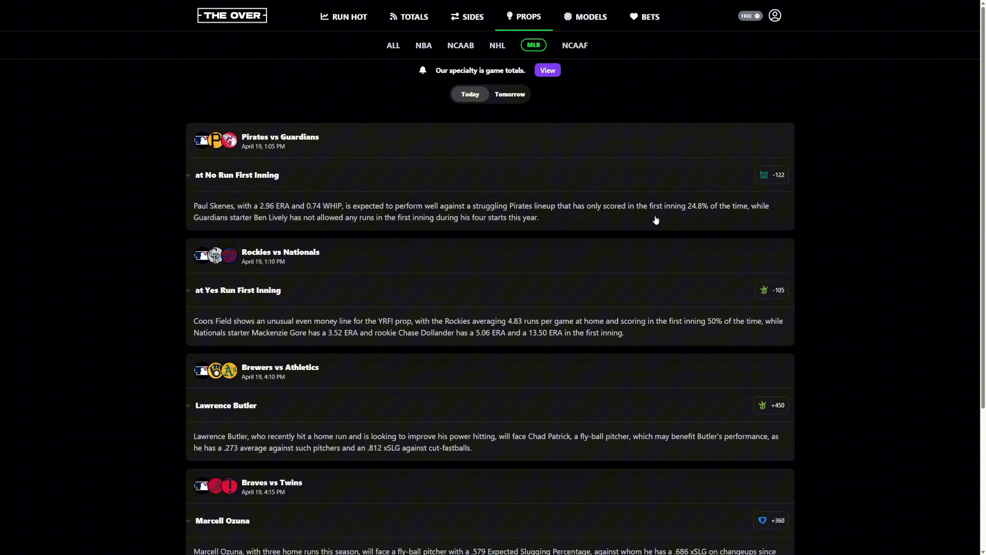
pyautogui.moveTo(675, 232)
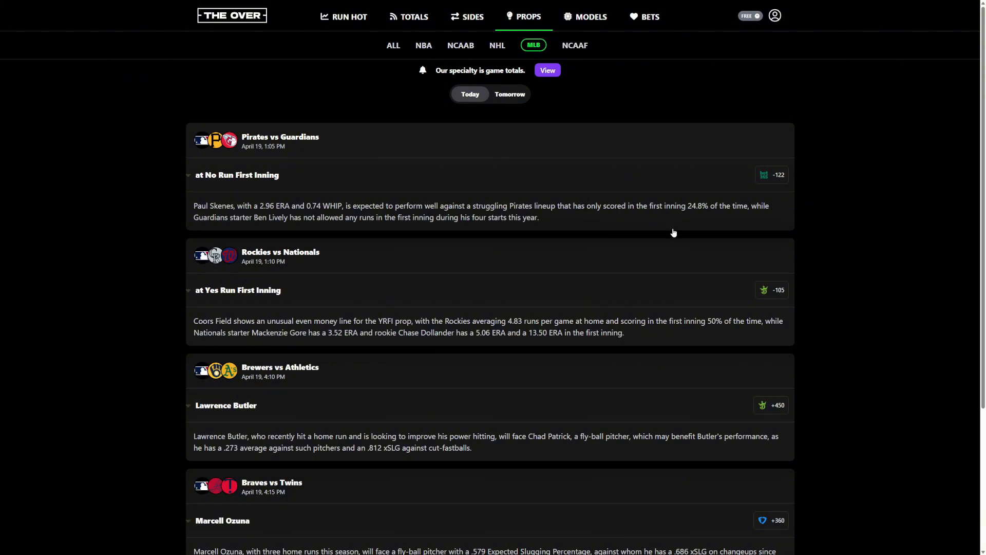
pyautogui.moveTo(671, 235)
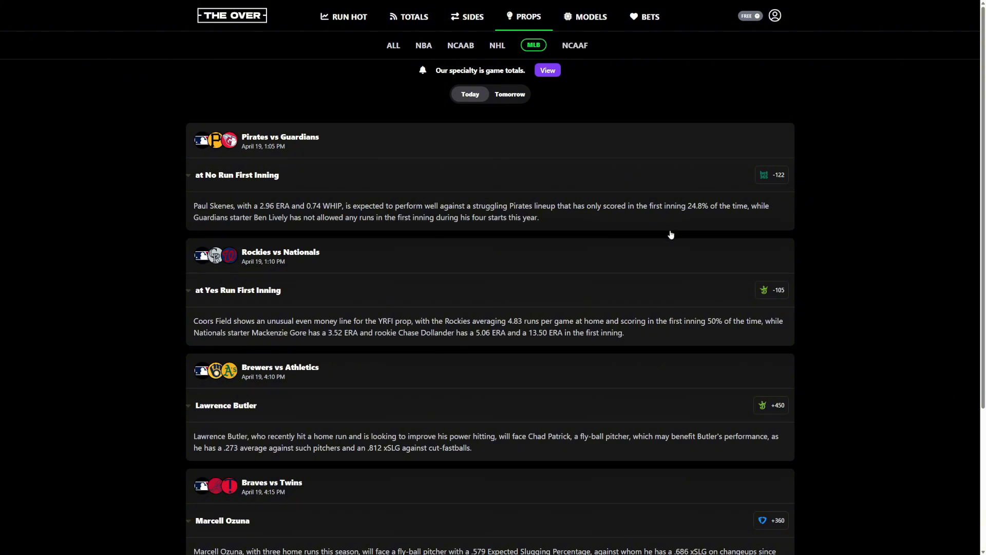
pyautogui.moveTo(665, 244)
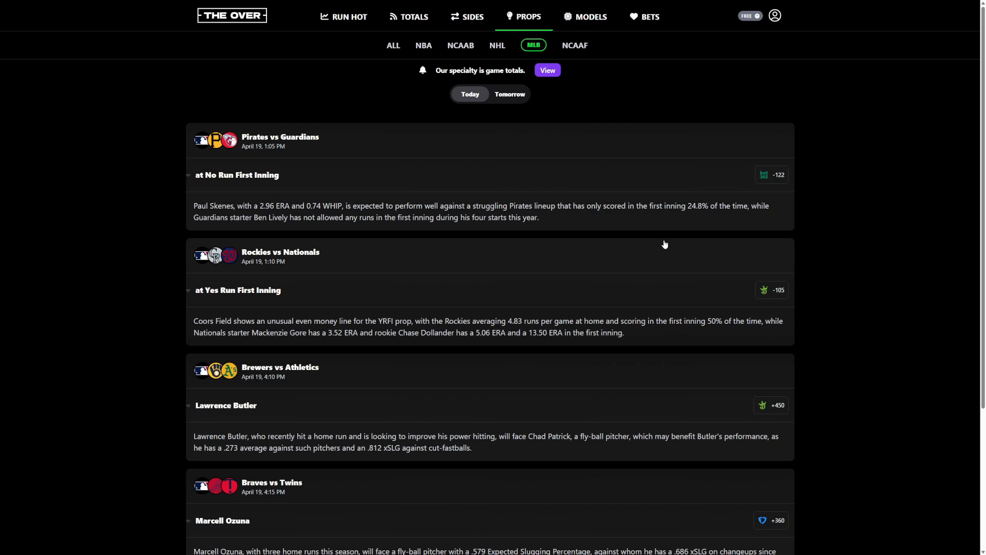
pyautogui.scroll(-3)
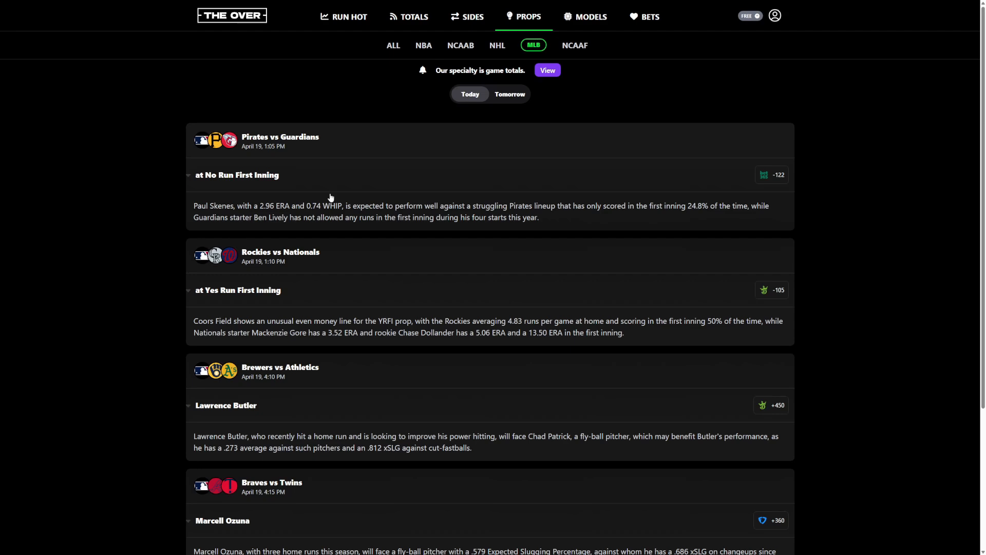
pyautogui.scroll(-3)
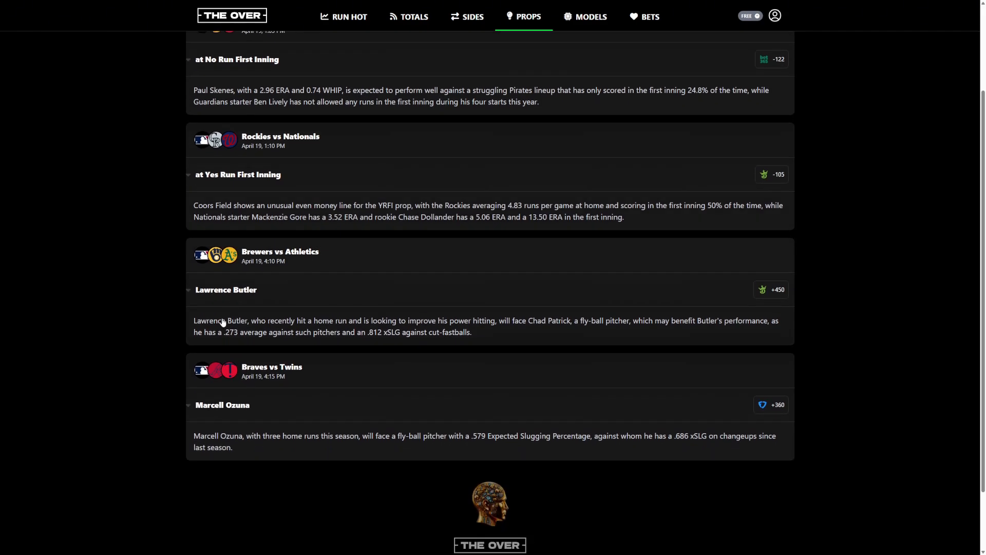
# Step: Compare all models' results for Yesterday, last 7 days and last 30 days
pyautogui.click(591, 17)
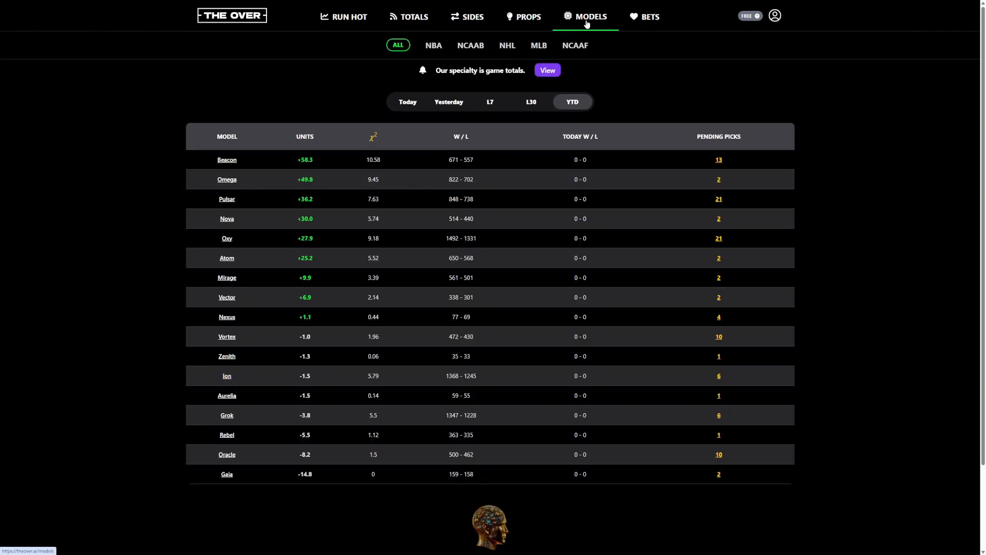
pyautogui.moveTo(608, 108)
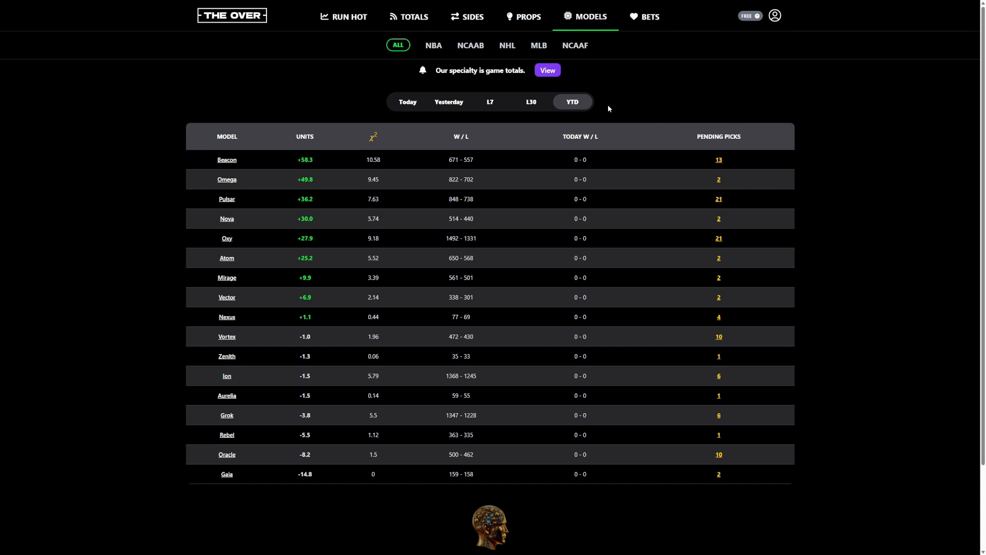
pyautogui.moveTo(432, 55)
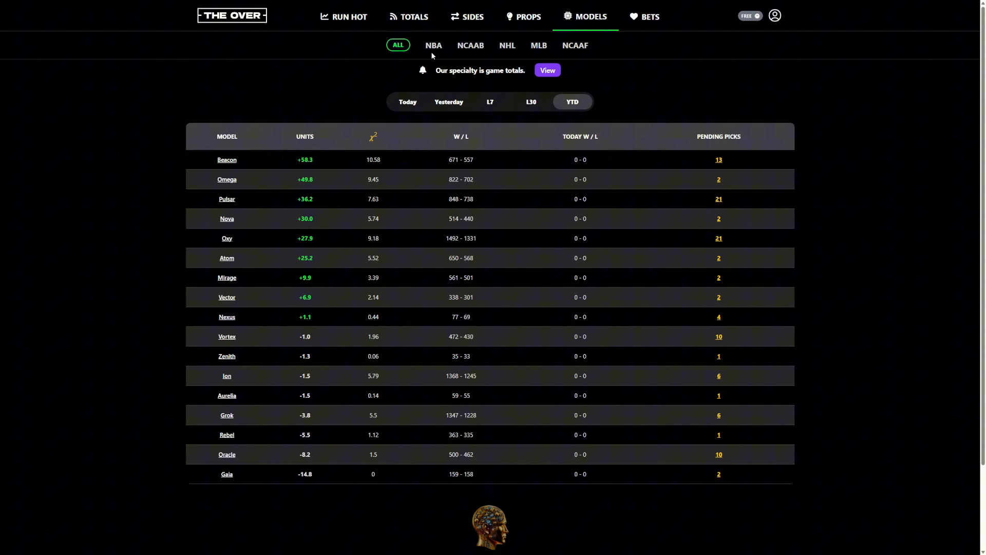
pyautogui.moveTo(490, 101)
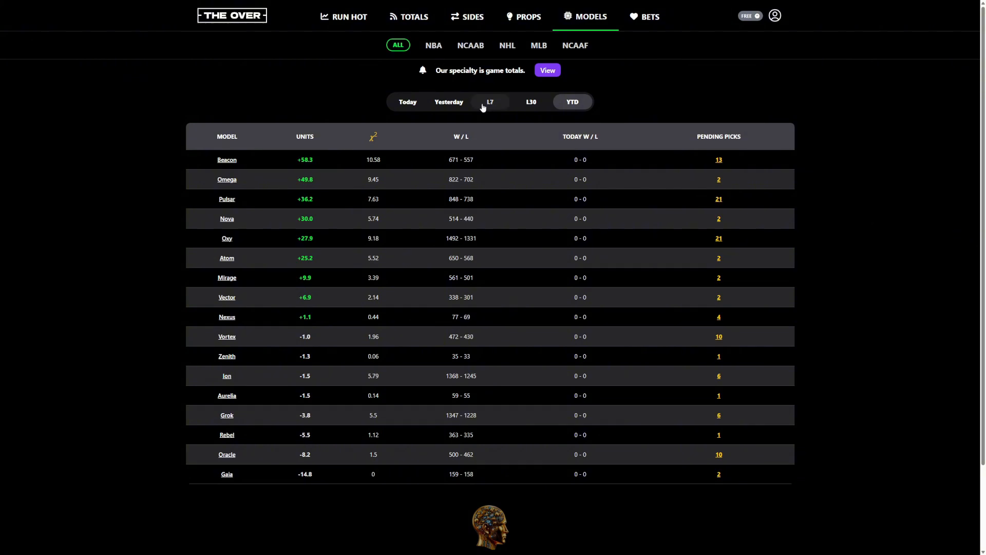
pyautogui.click(452, 101)
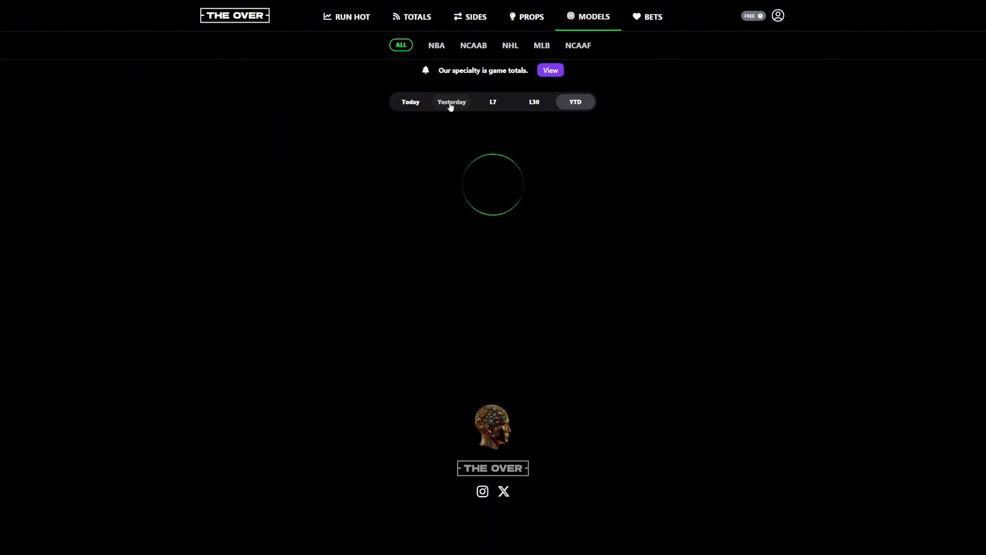
pyautogui.click(450, 102)
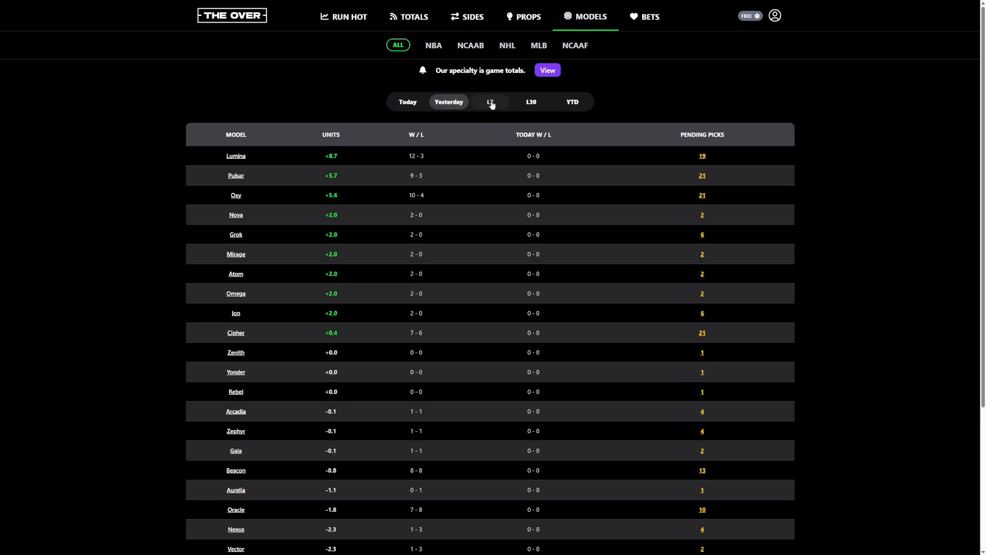
pyautogui.click(492, 101)
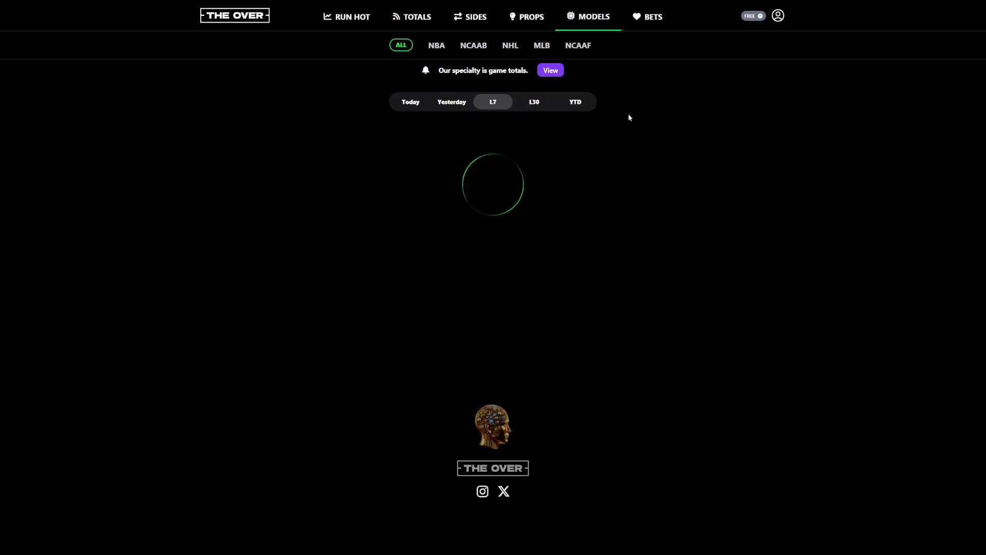
pyautogui.click(534, 102)
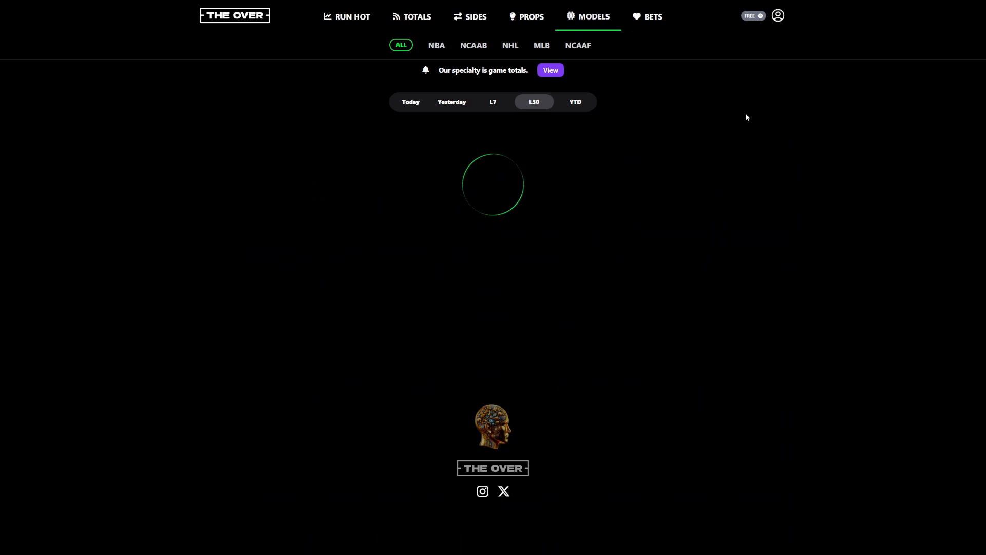
pyautogui.click(575, 102)
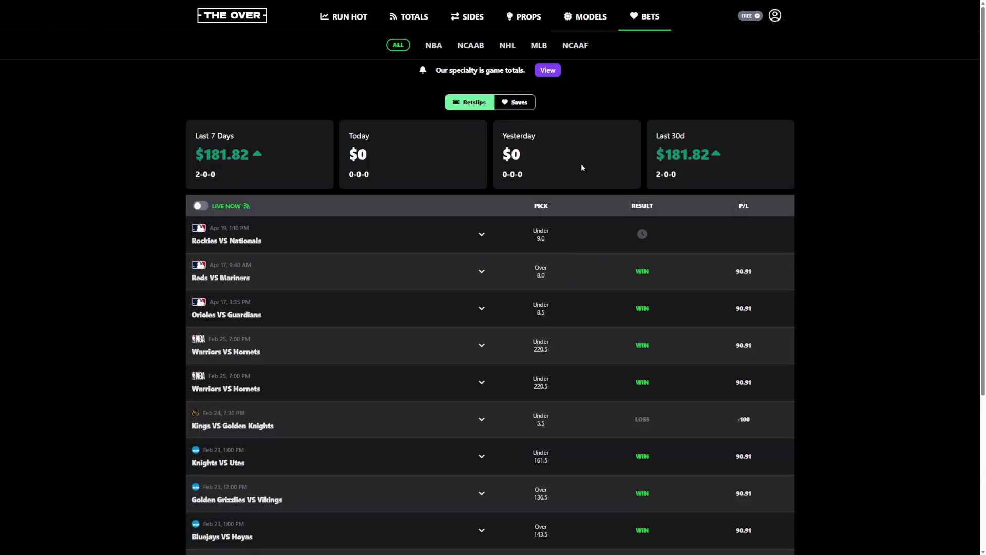
pyautogui.moveTo(576, 163)
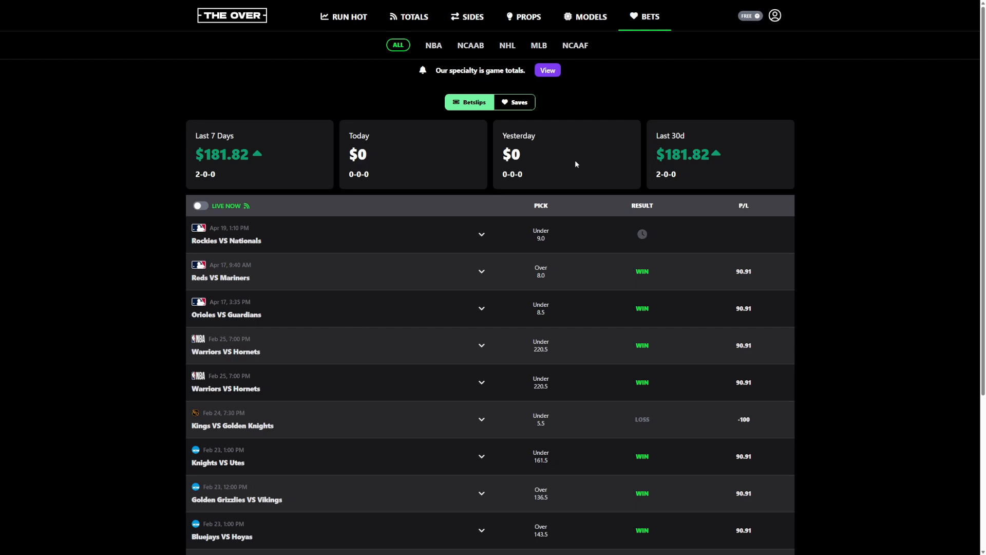
pyautogui.moveTo(663, 185)
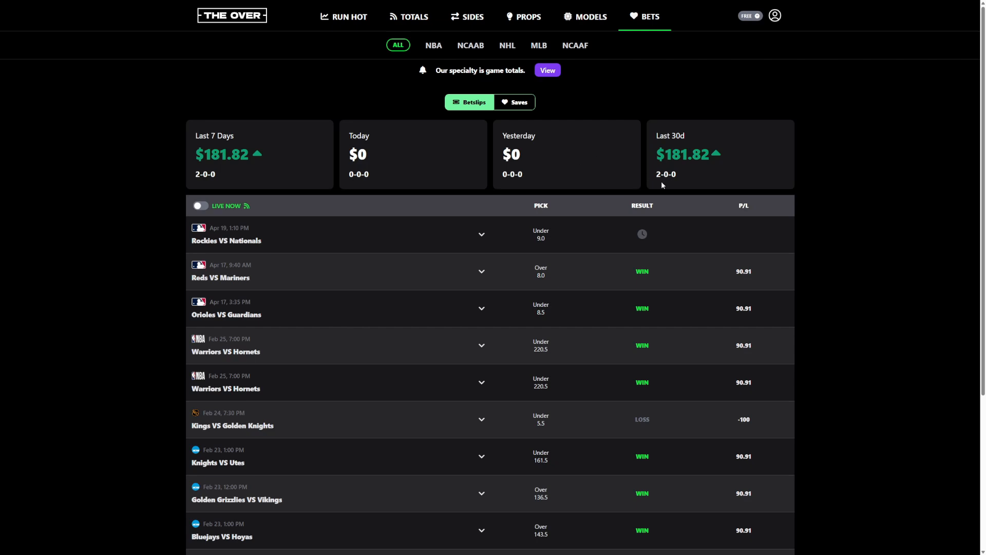
pyautogui.moveTo(744, 230)
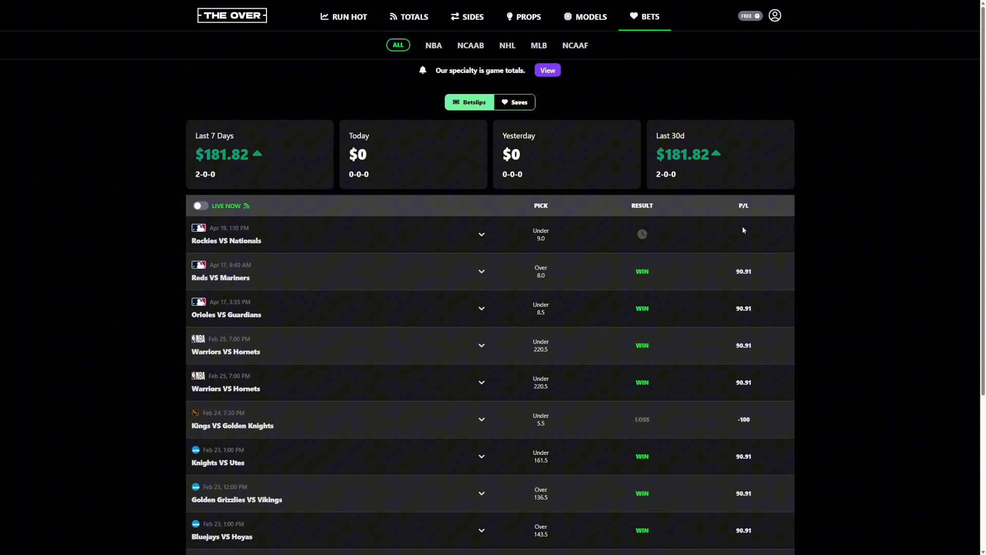
# Step: Scroll the tracked bets list down to Golden Lions vs Bulldogs, a -100 loss
pyautogui.scroll(-3)
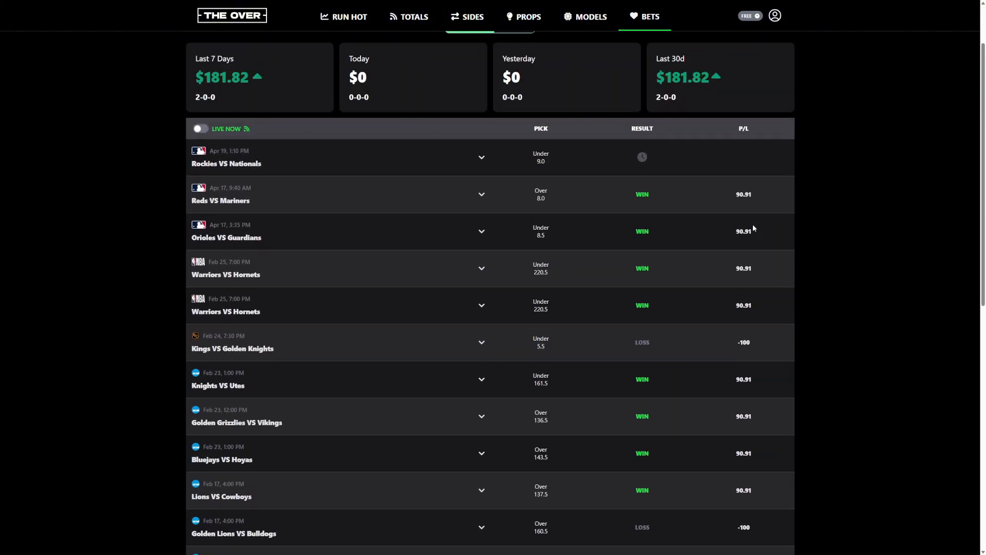